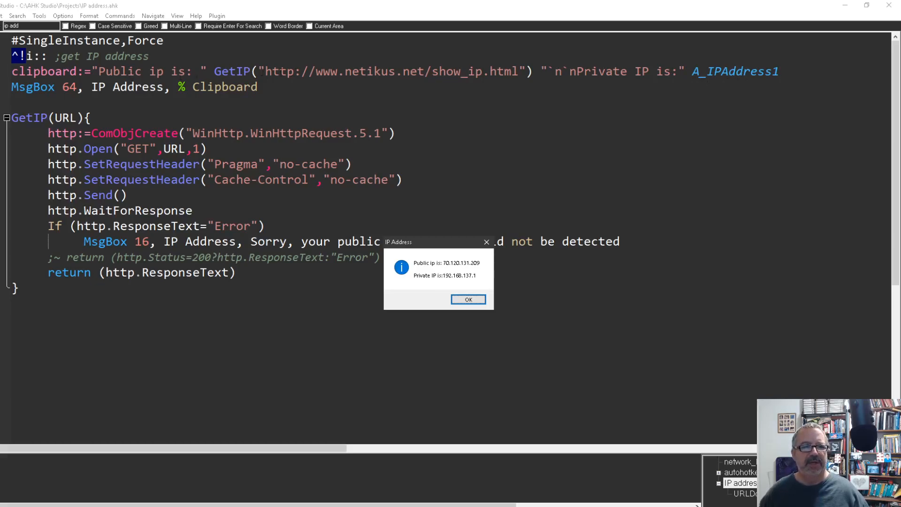
Step: Dismiss the message box reporting the public and private IP addresses
left_click(467, 299)
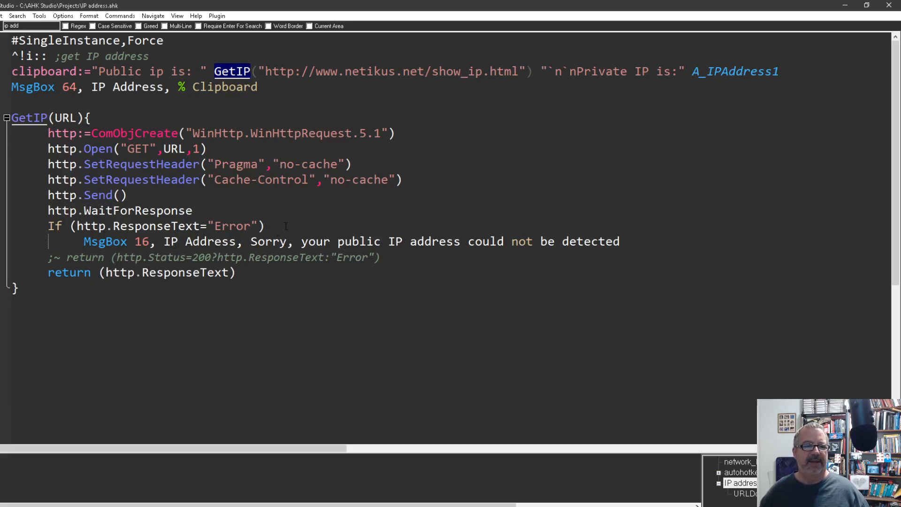
Step: Wrap the ResponseText="Error" branch in braces and add a Return after its MsgBox
type("{}")
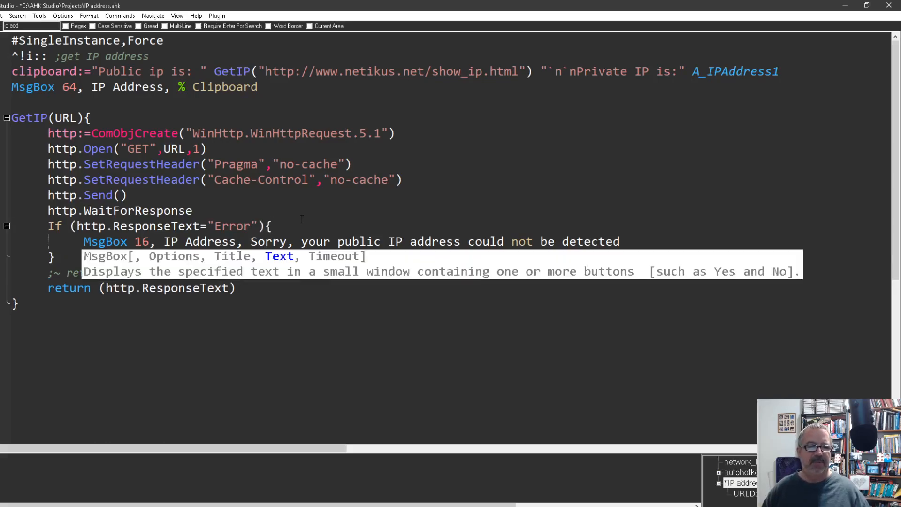
type("REtu")
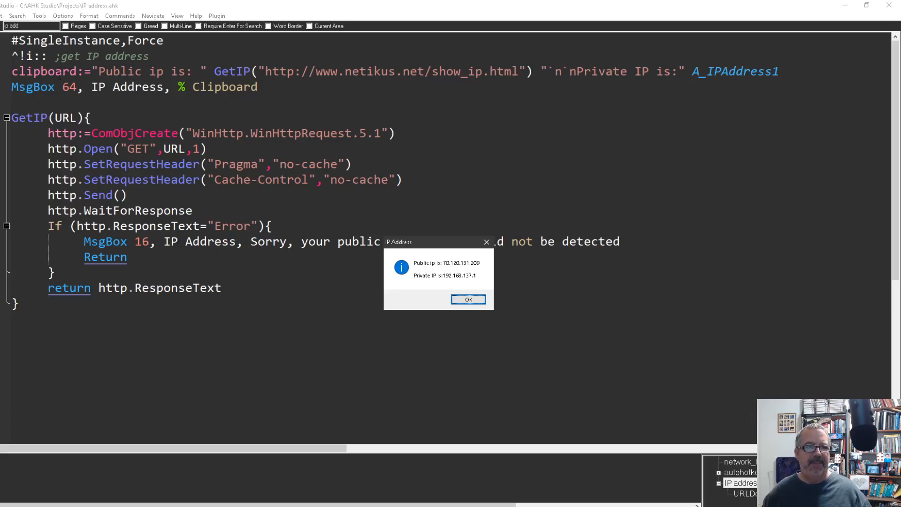
Step: Rerun the script and dismiss the IP address message box again
left_click(467, 300)
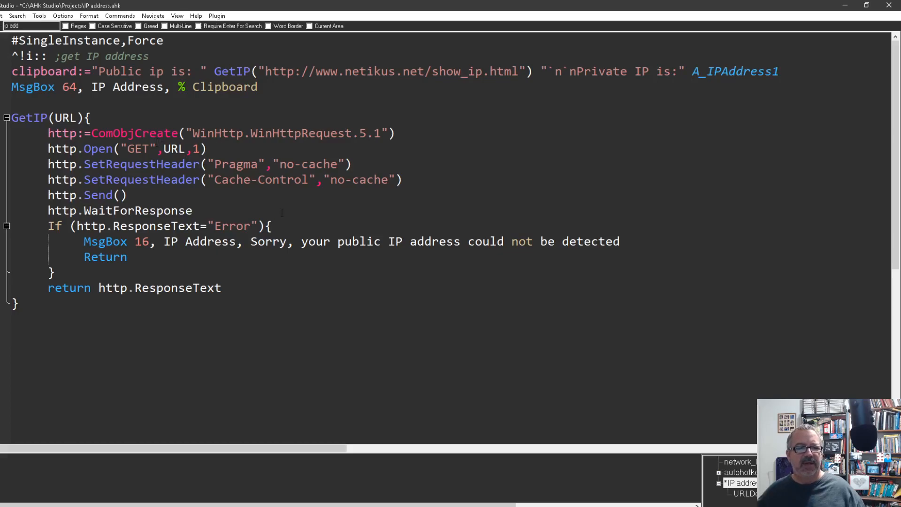
Step: Comment out both SetRequestHeader no-cache lines, rerun, and dismiss the IP message
left_click(236, 179)
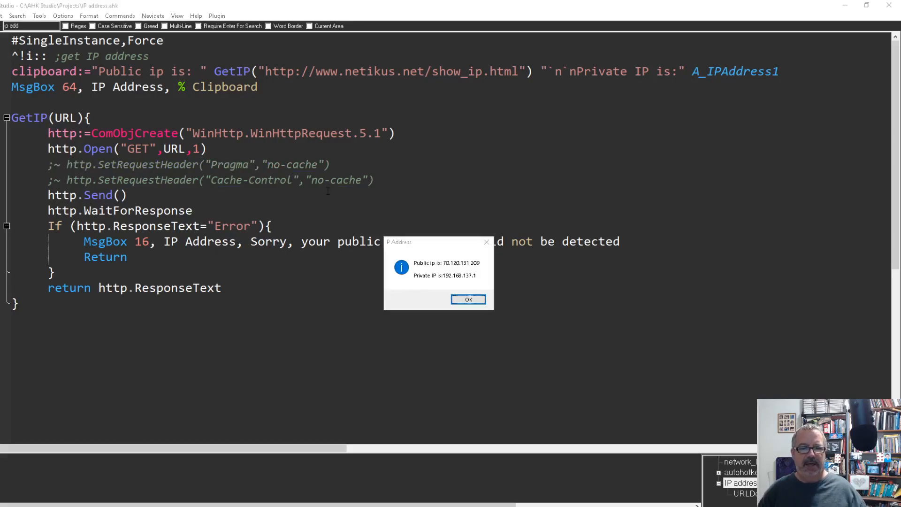
left_click(467, 299)
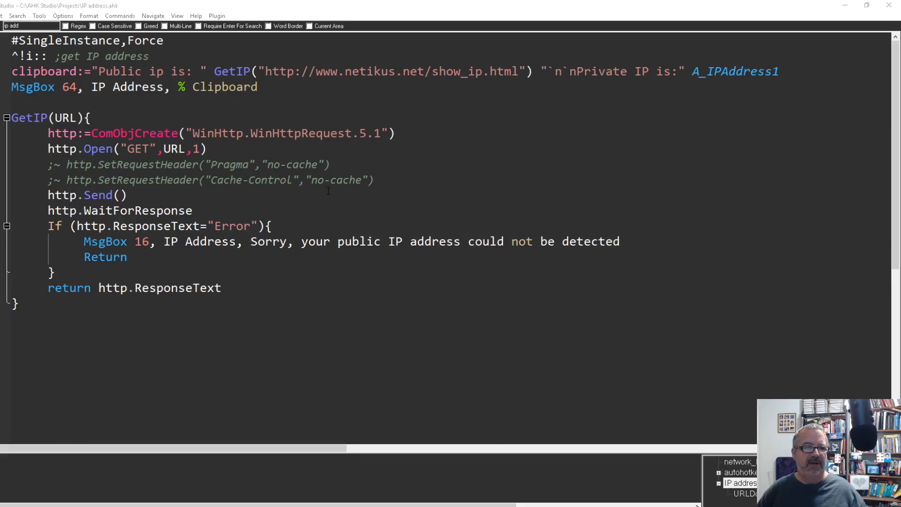